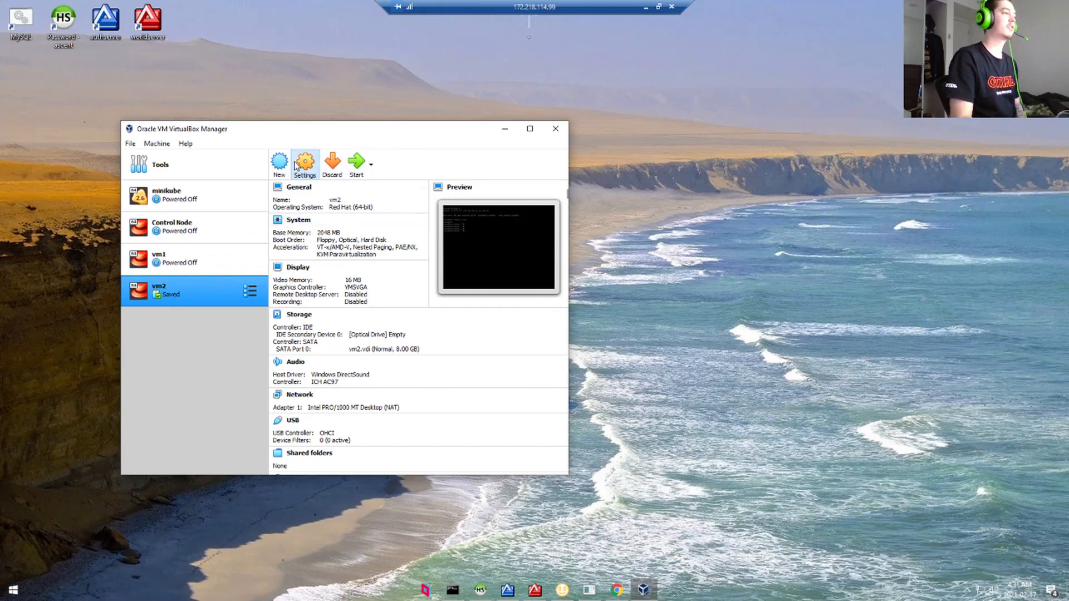
# - In vm2's network settings, attach adapter 1 as Bridged Adapter with promiscuous mode Allow All
pyautogui.click(305, 162)
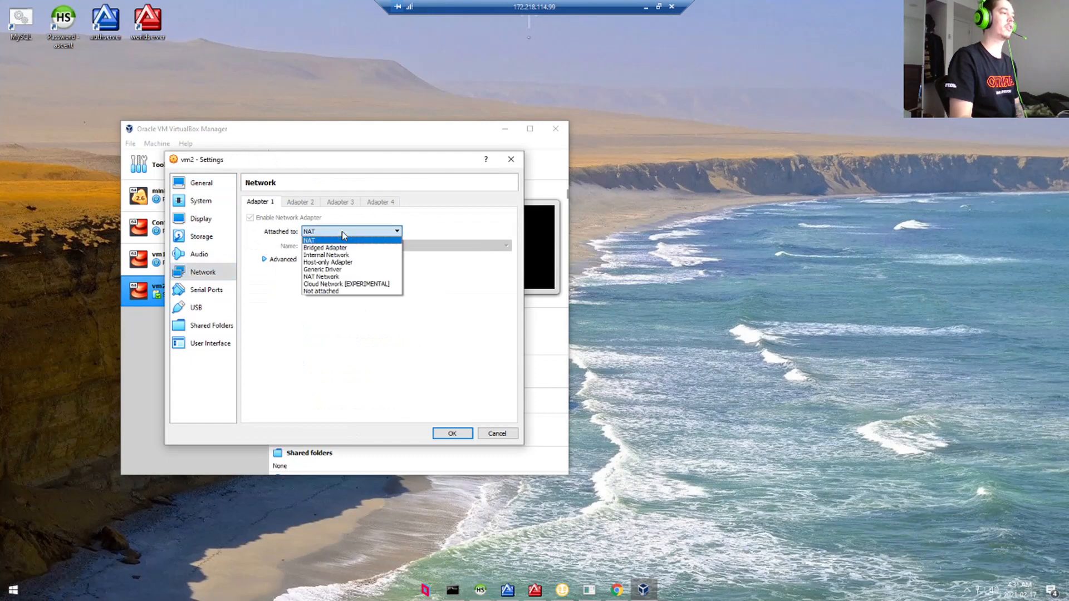
pyautogui.moveTo(326, 247)
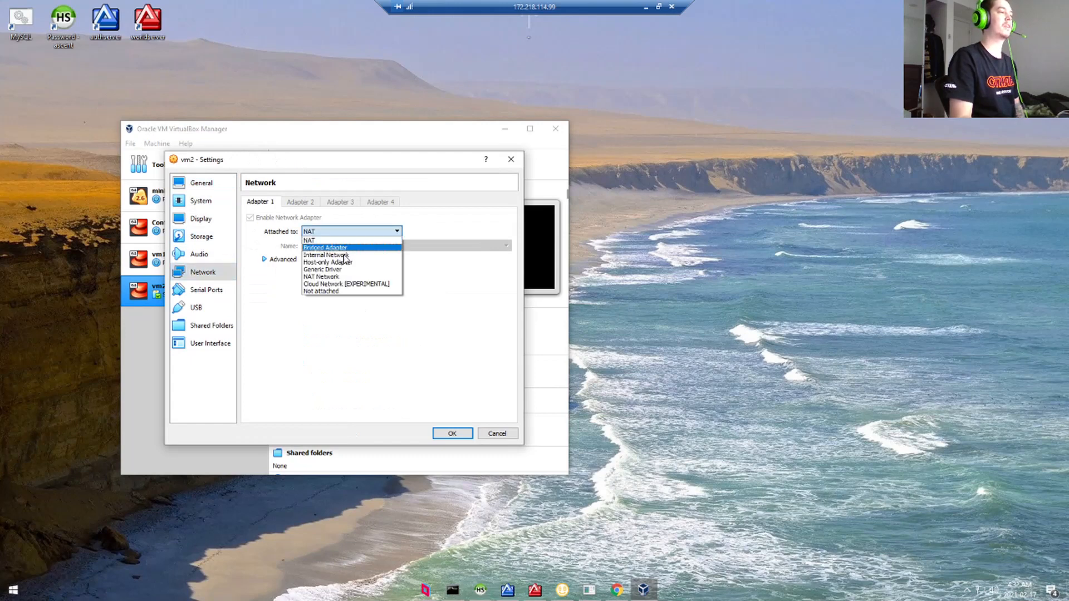
pyautogui.click(325, 248)
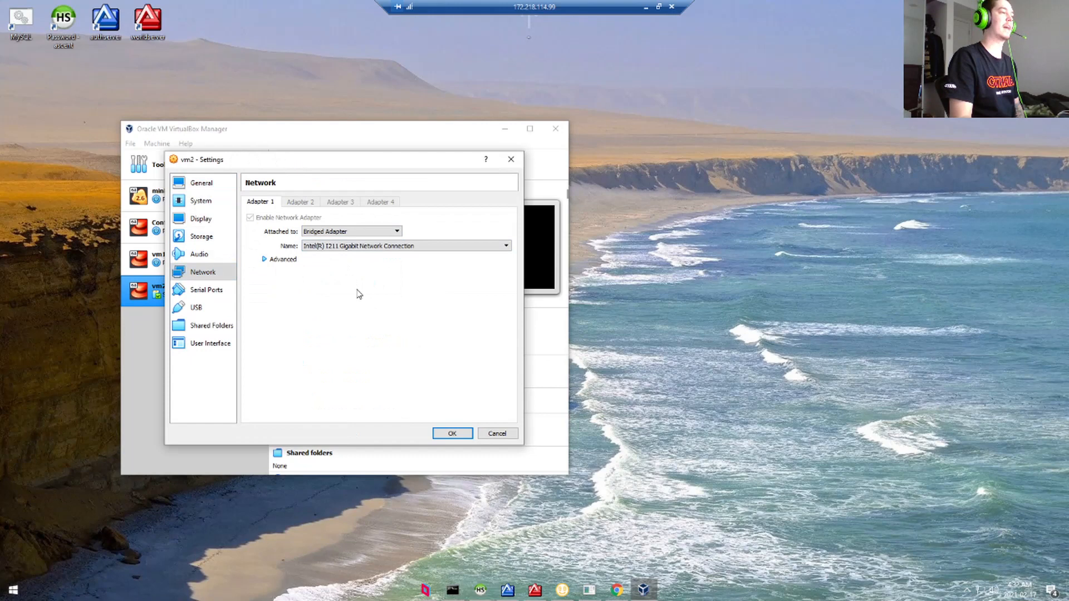
pyautogui.click(279, 259)
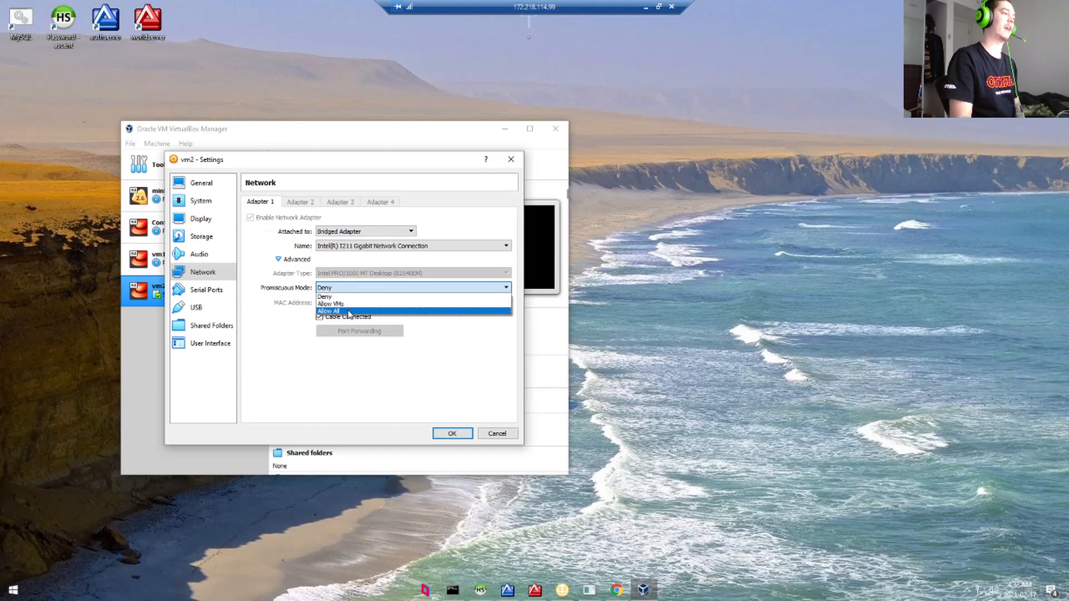
pyautogui.click(328, 311)
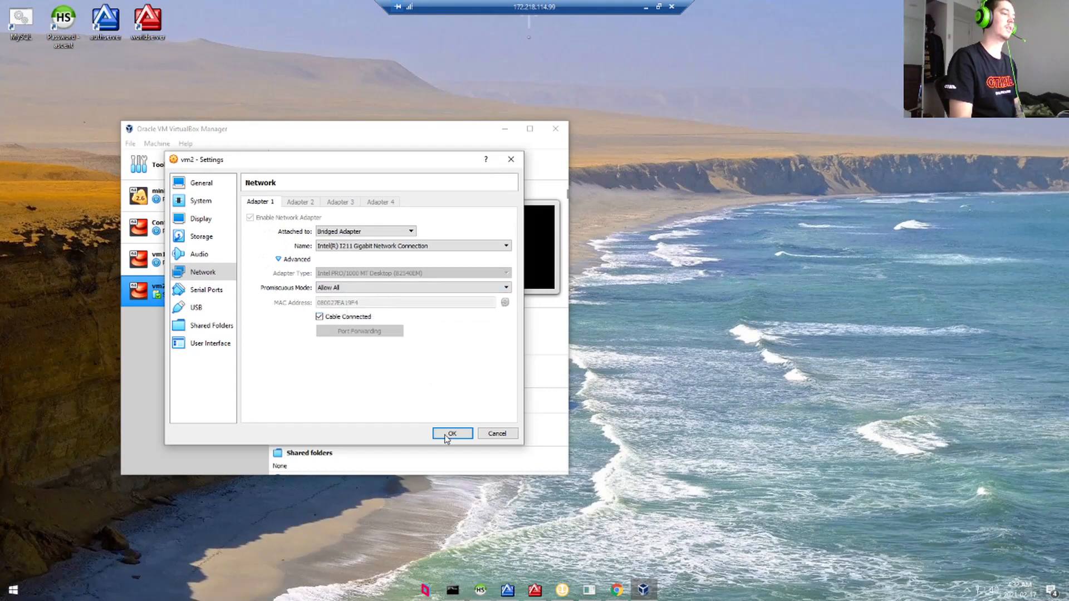
pyautogui.click(451, 434)
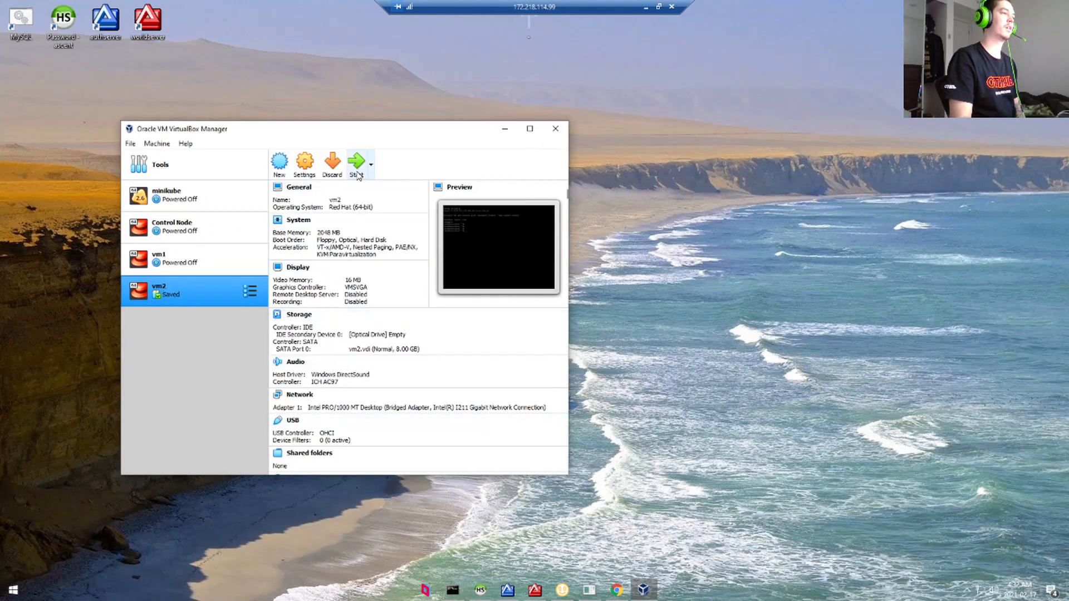
# - Start vm2 and run dnf install openssh-server in its console
pyautogui.click(356, 162)
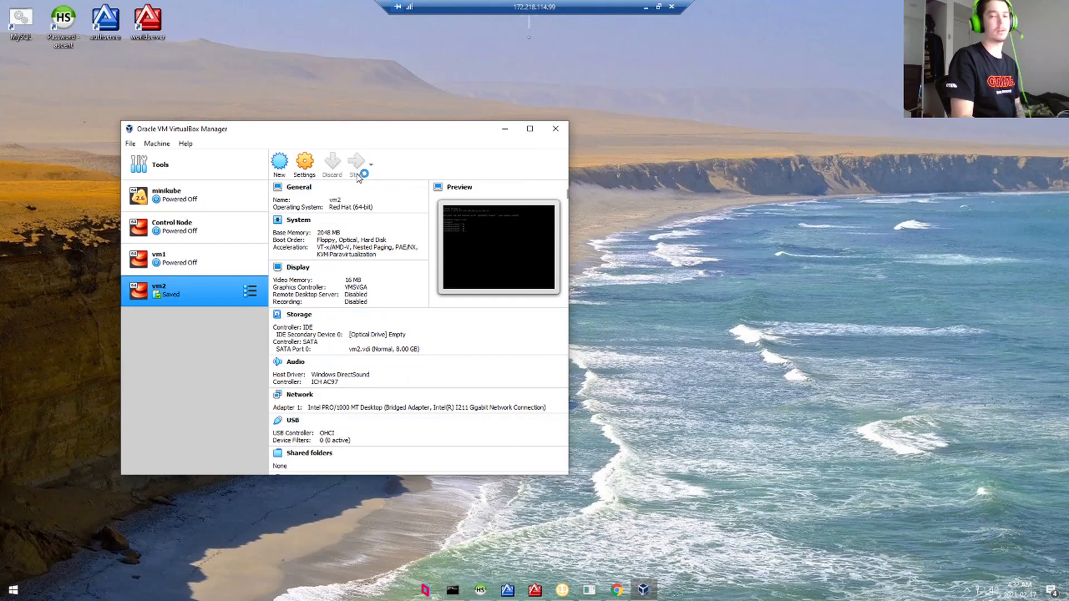
pyautogui.click(356, 164)
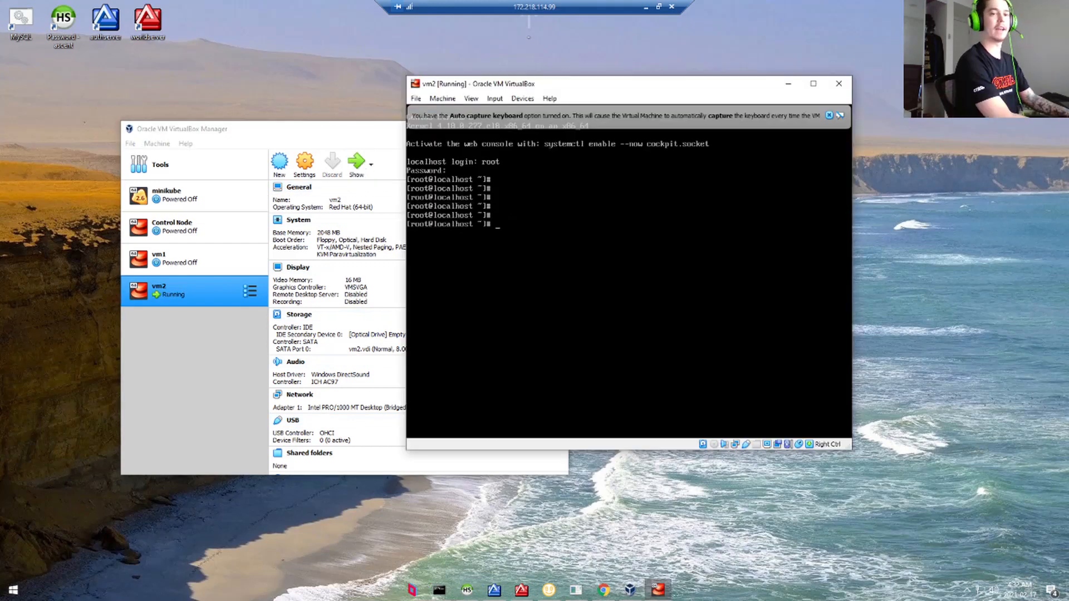
pyautogui.write('dnf install openssh')
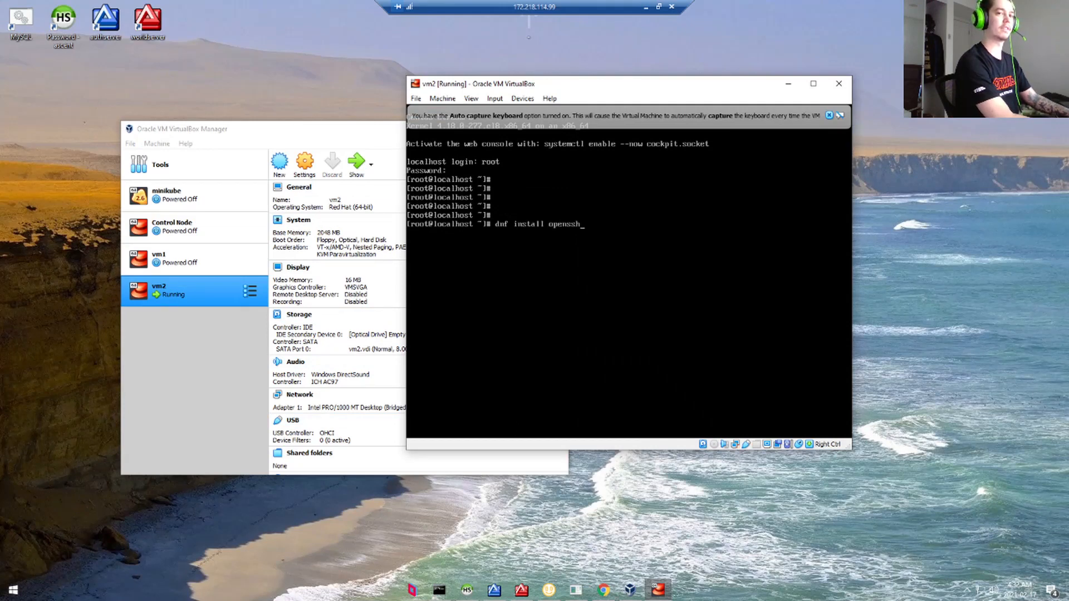
pyautogui.write('-server')
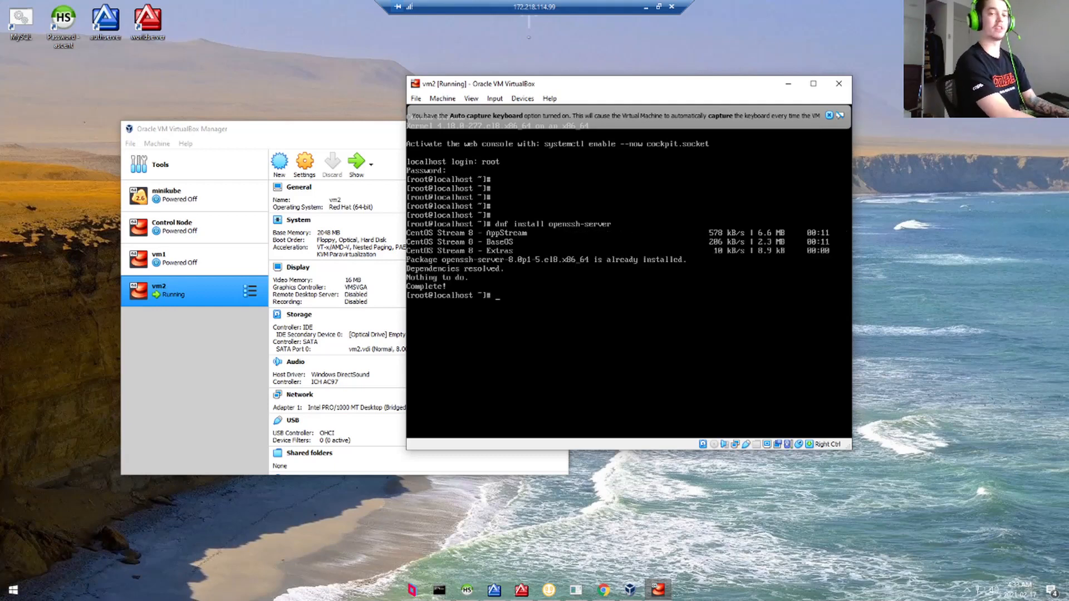
# - Run systemctl start sshd, then systemctl status sshd to confirm it is active on port 22
pyautogui.write('sy')
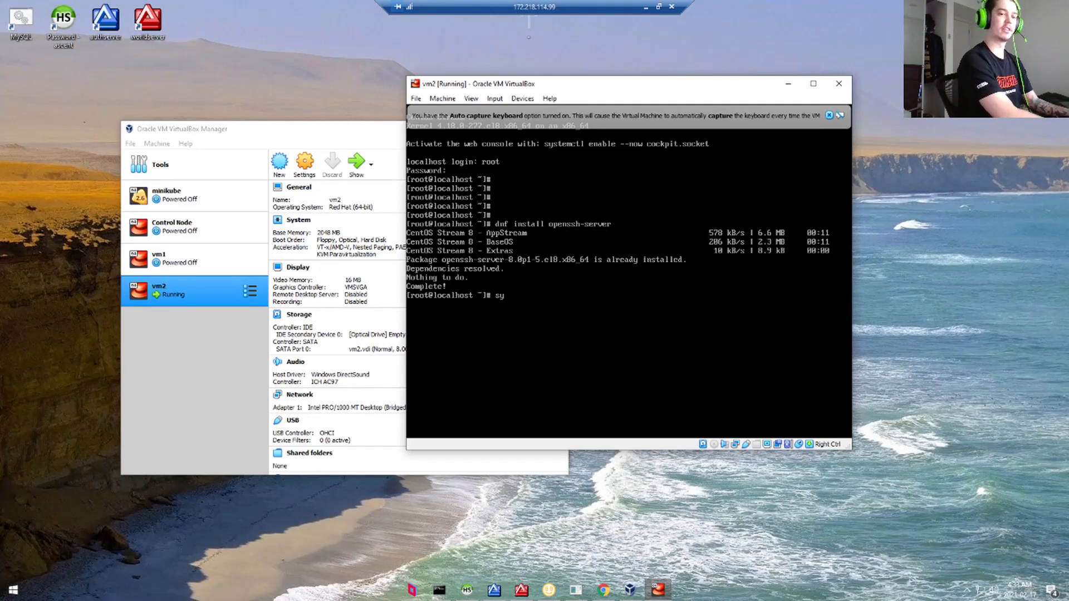
pyautogui.write('ystemctl start ssh')
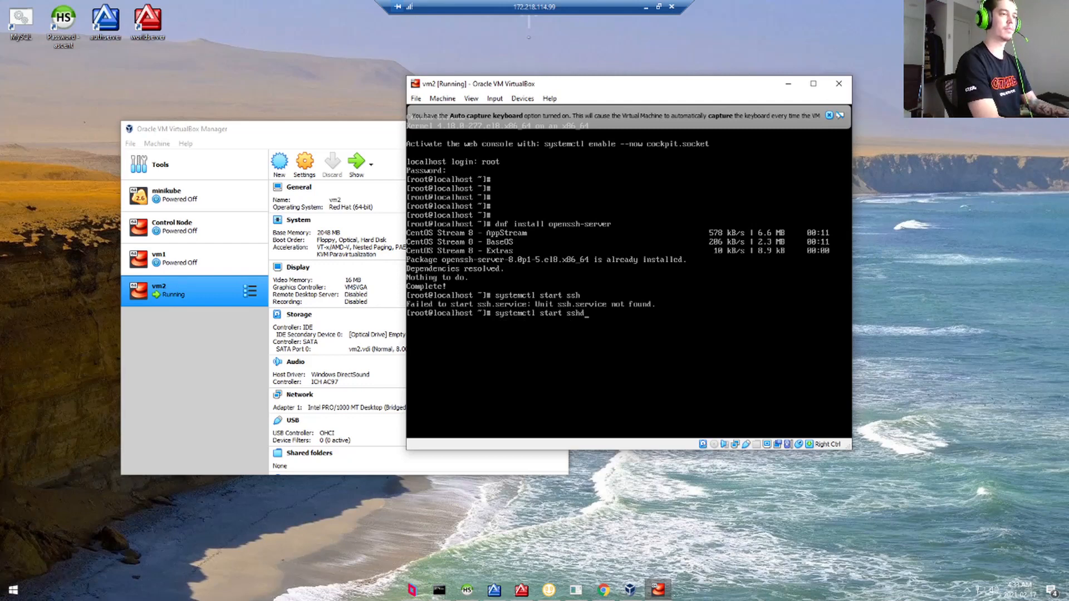
pyautogui.press('Return')
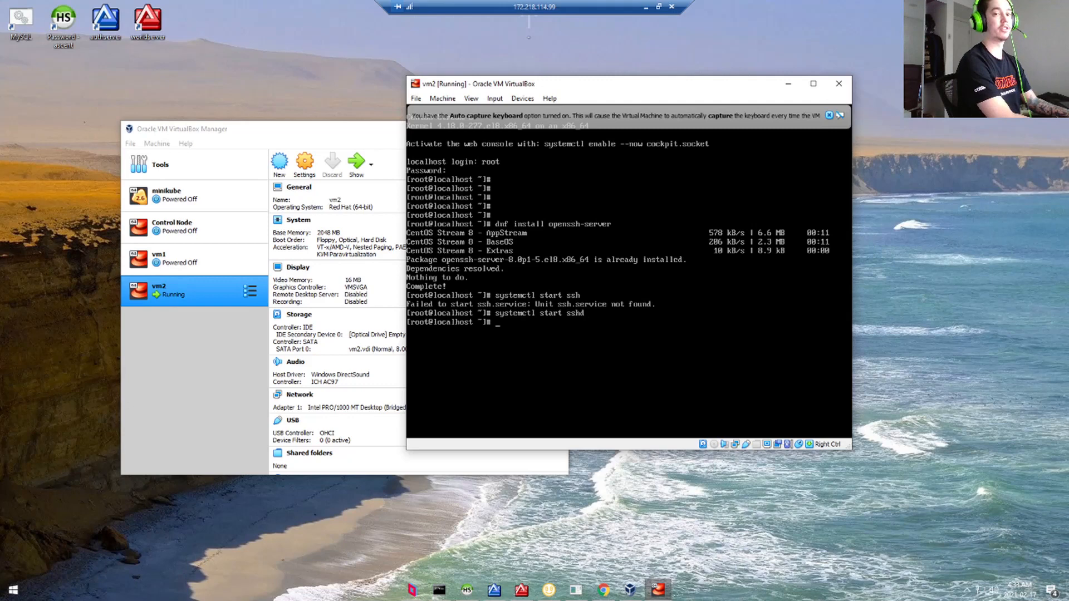
pyautogui.write('system')
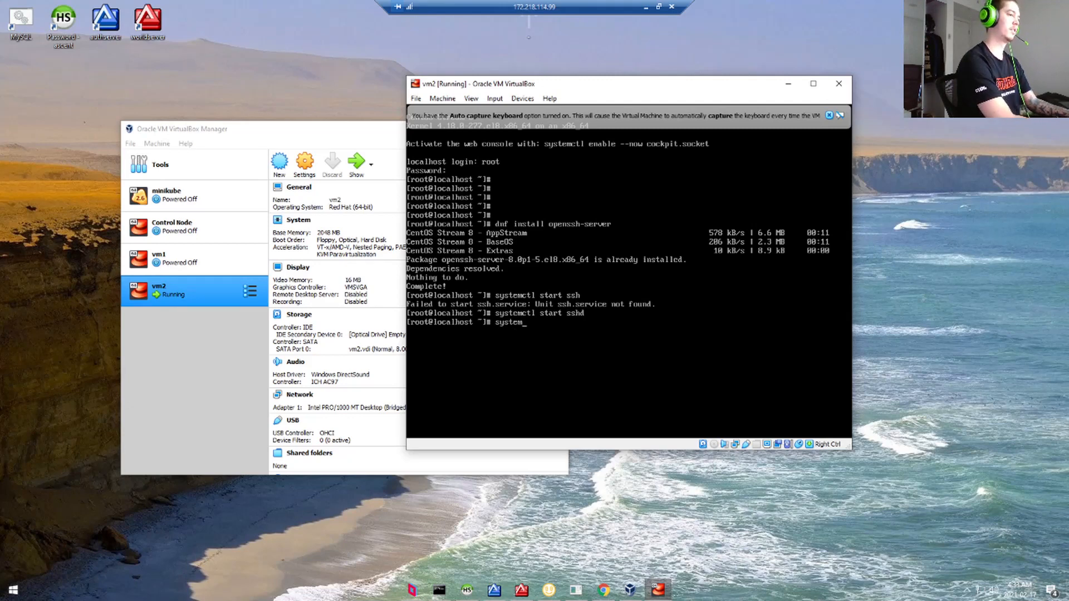
pyautogui.write('ctl status')
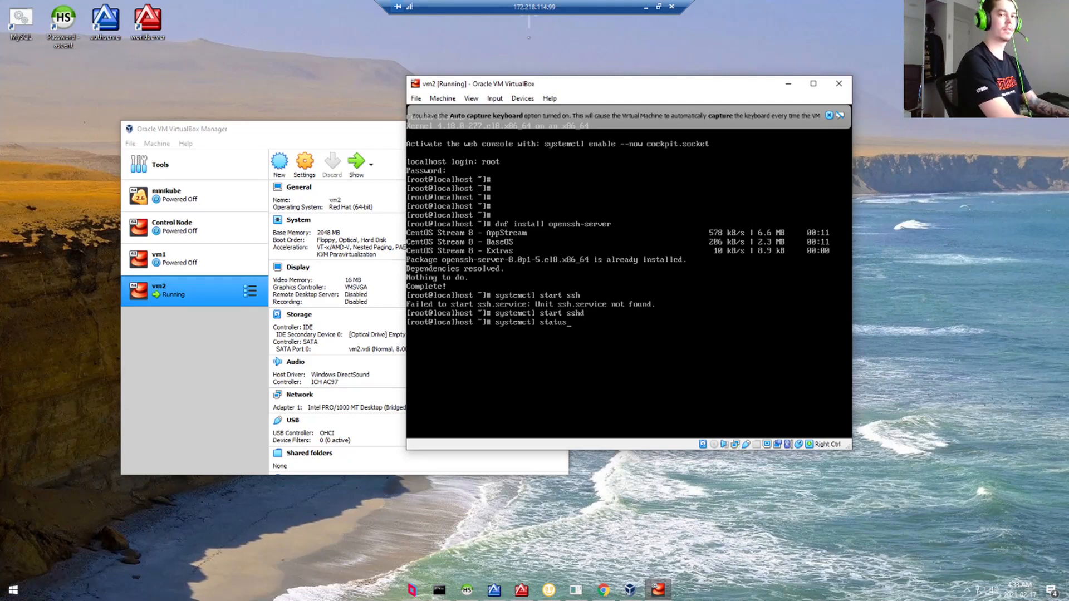
pyautogui.press('Return')
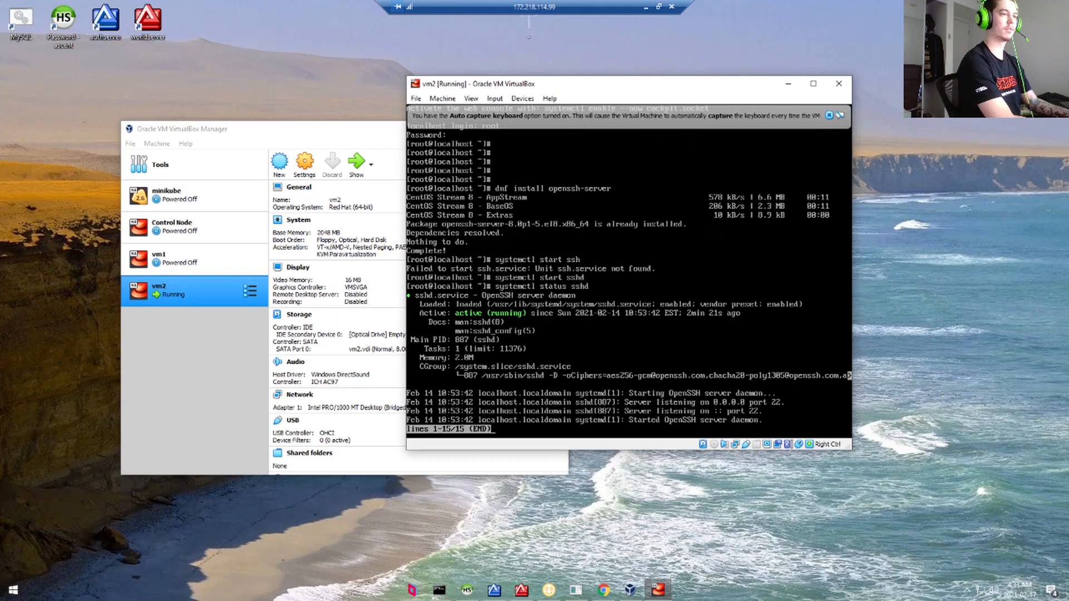
pyautogui.moveTo(620, 282)
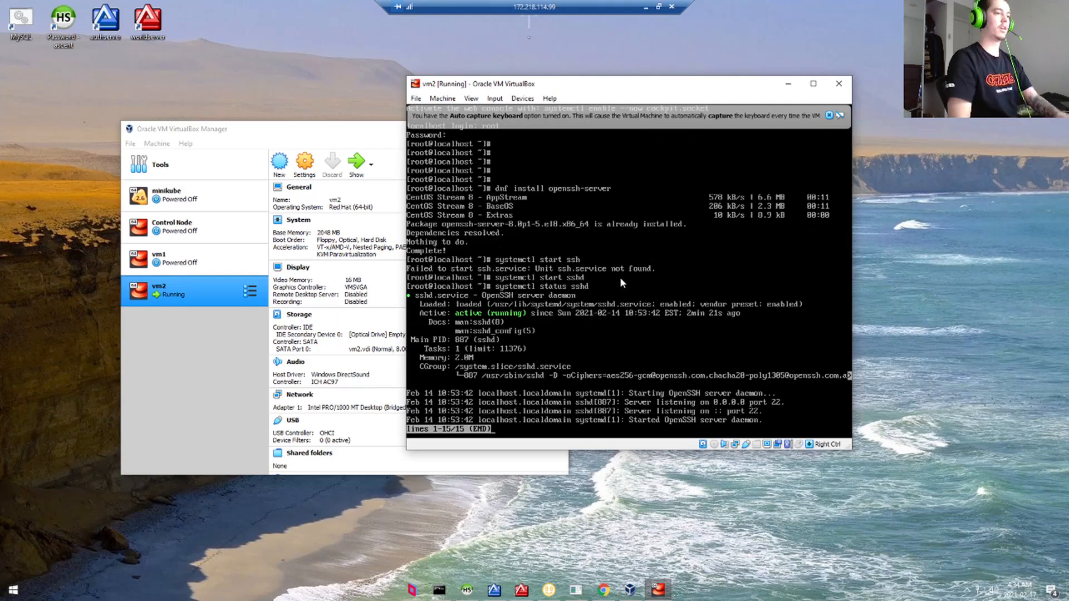
pyautogui.moveTo(507, 318)
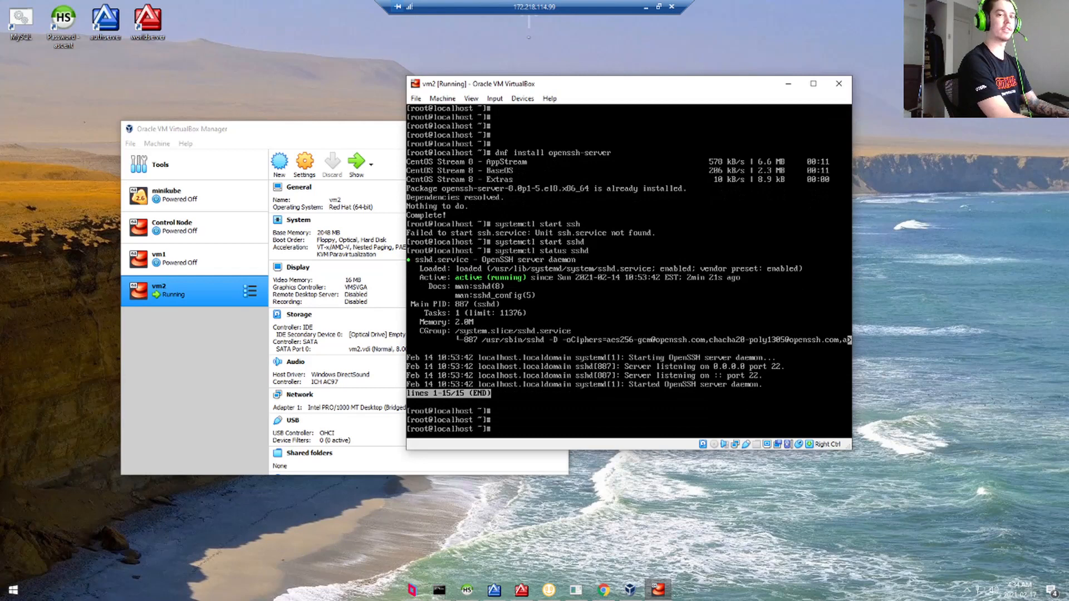
# - Enable sshd at boot and permanently add the ssh service to the public firewall zone
pyautogui.write('systemctl enable sshd')
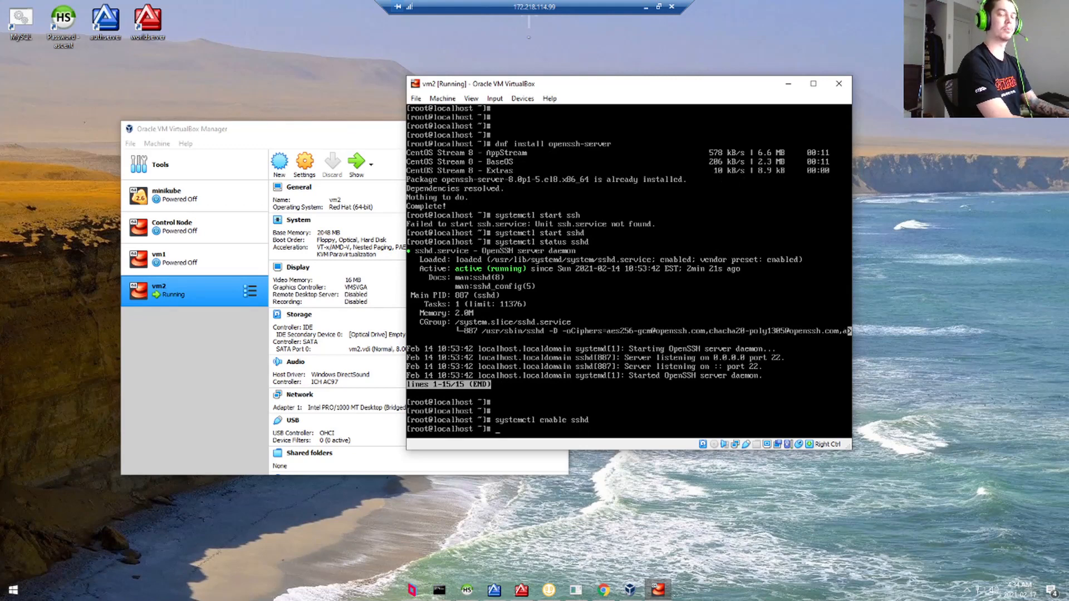
pyautogui.write('firewall-cmd')
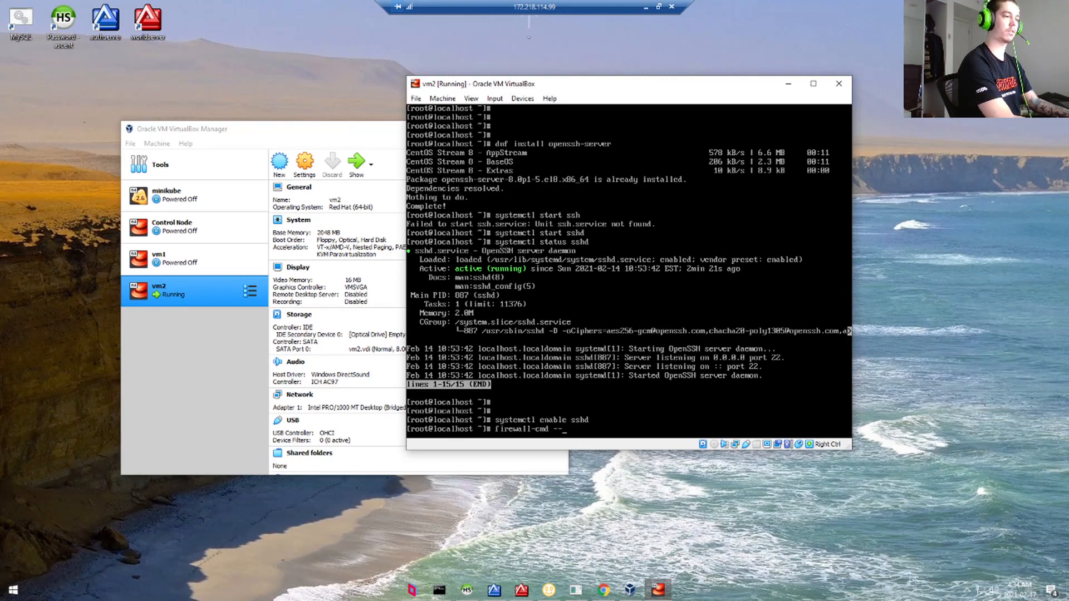
pyautogui.write('--zone-publi')
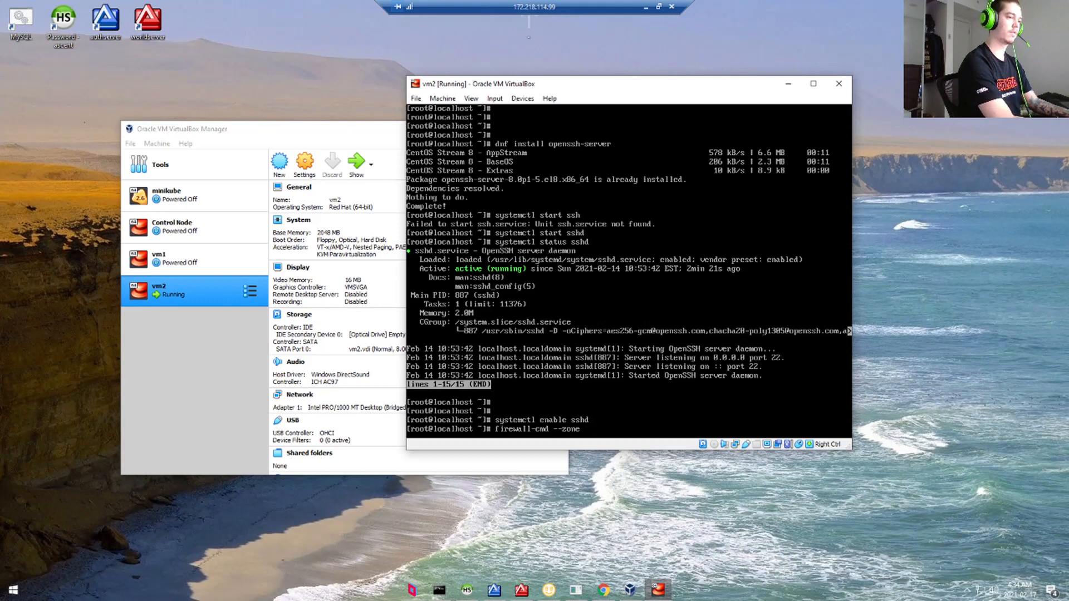
pyautogui.write('=public 00')
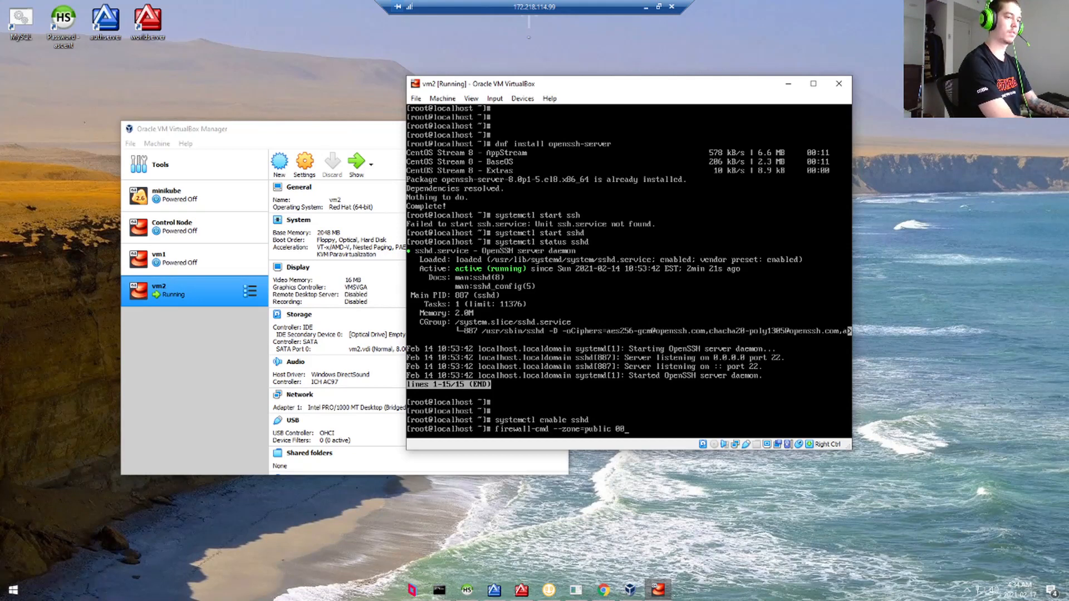
pyautogui.write('--per')
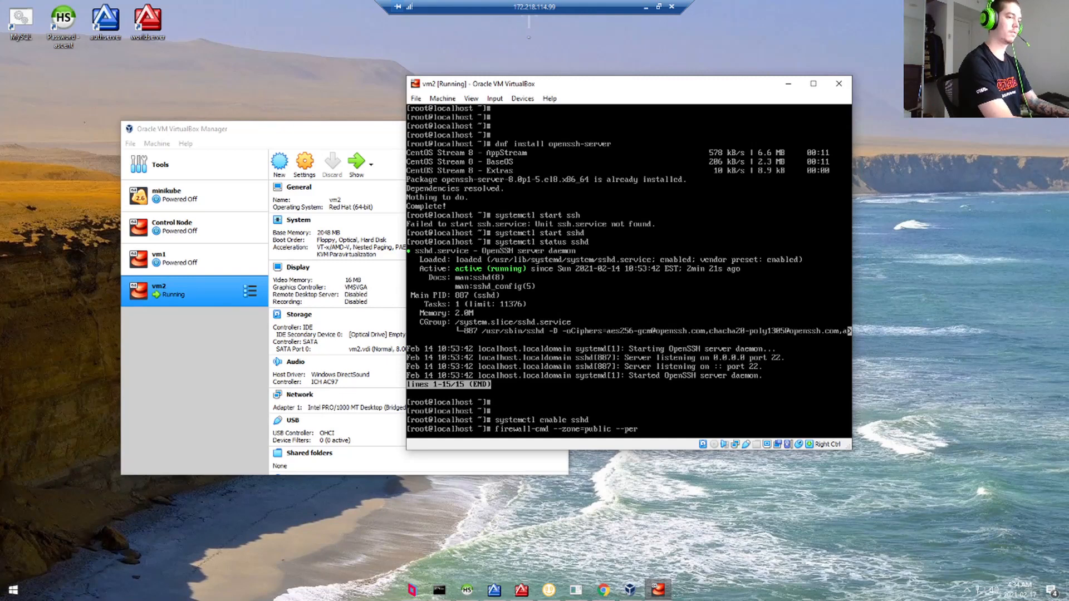
pyautogui.write('manent --add-servic')
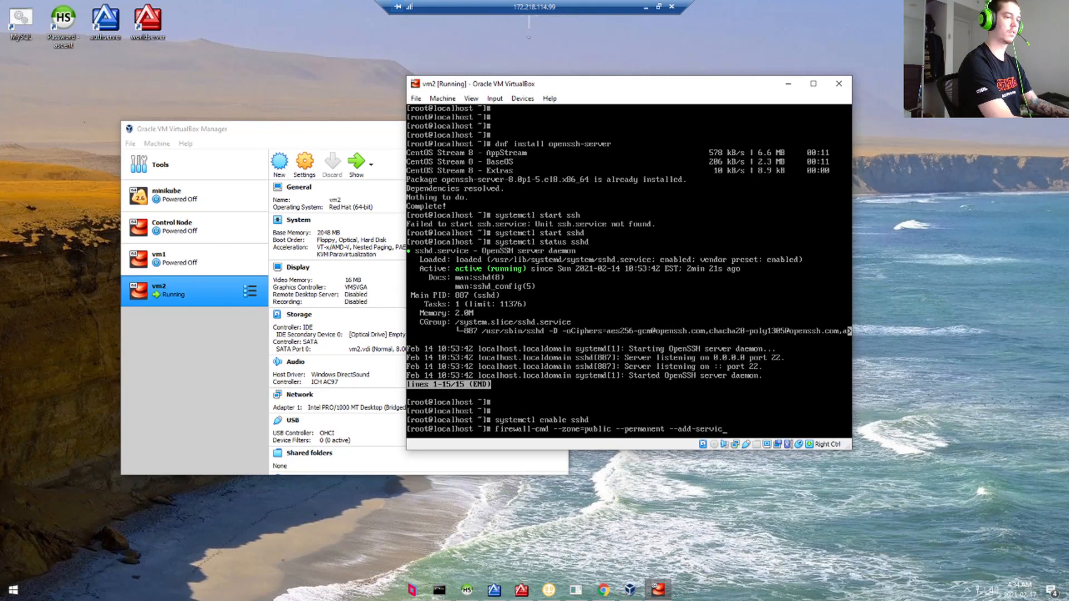
pyautogui.write('ssh')
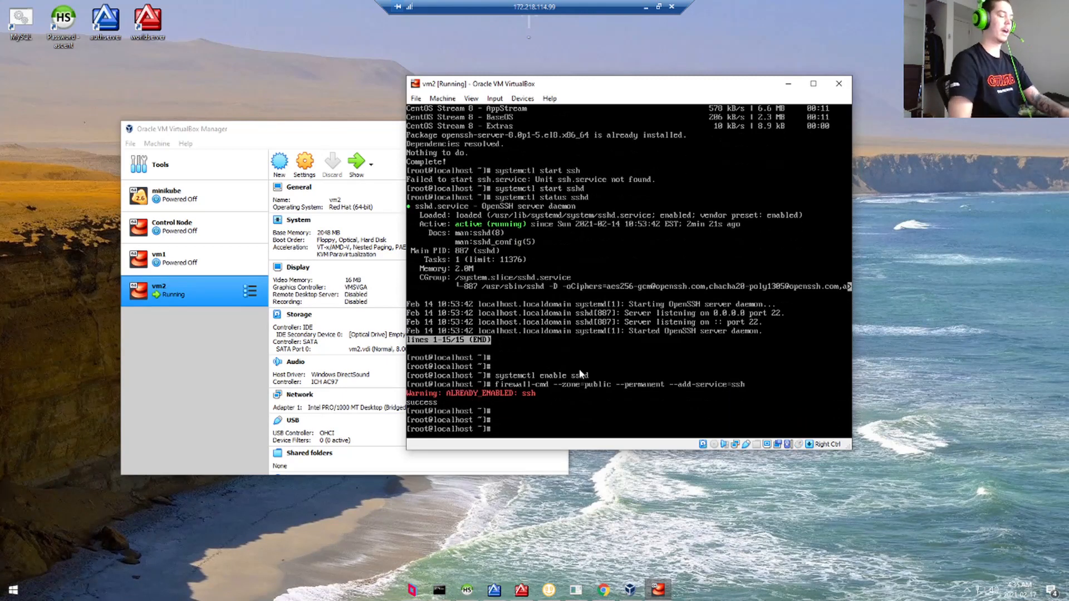
pyautogui.moveTo(484, 398)
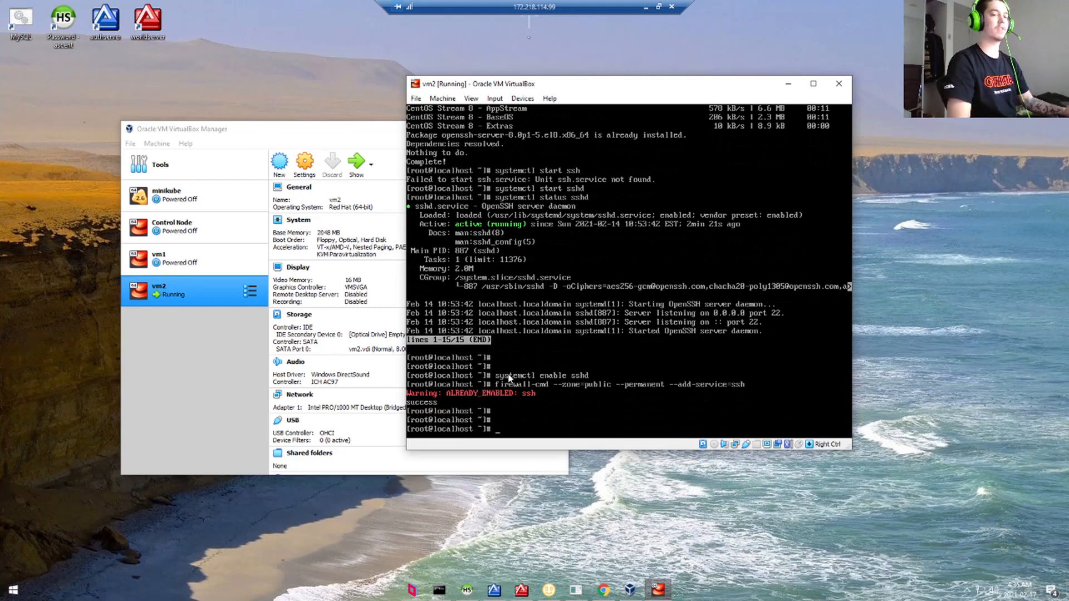
pyautogui.moveTo(735, 89)
pyautogui.write('ifconfi')
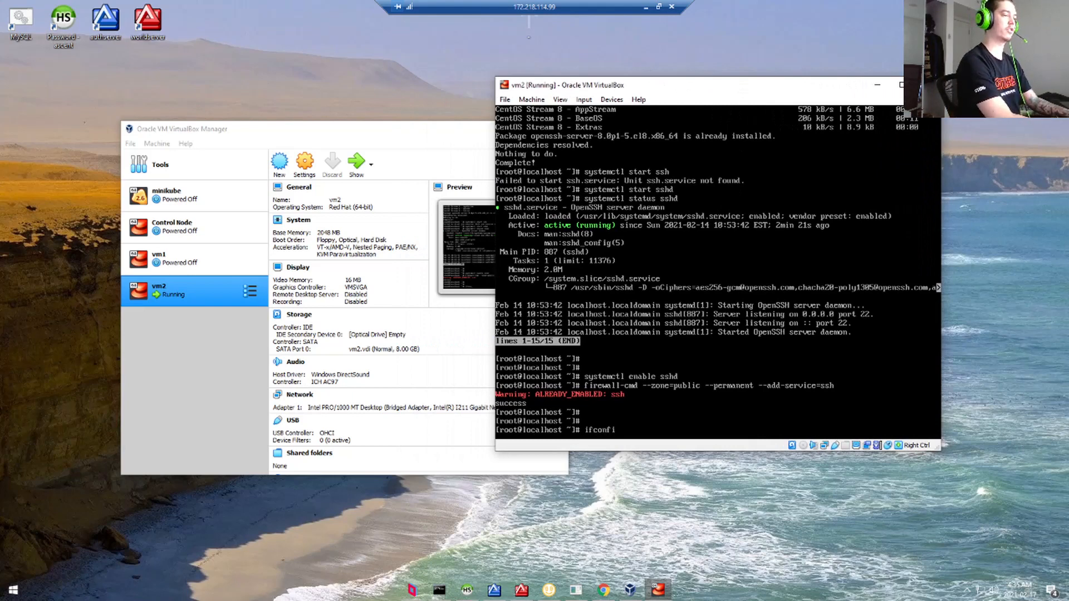
# - Run ifconfig to read vm2's address 192.168.1.87, then launch PuTTY
pyautogui.press('Return')
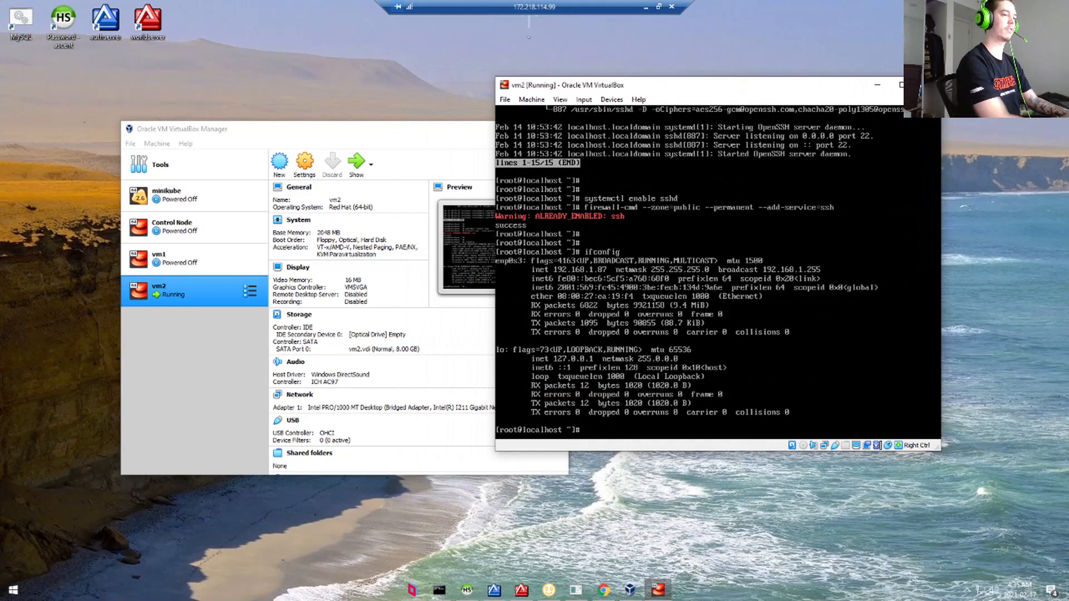
pyautogui.moveTo(273, 440)
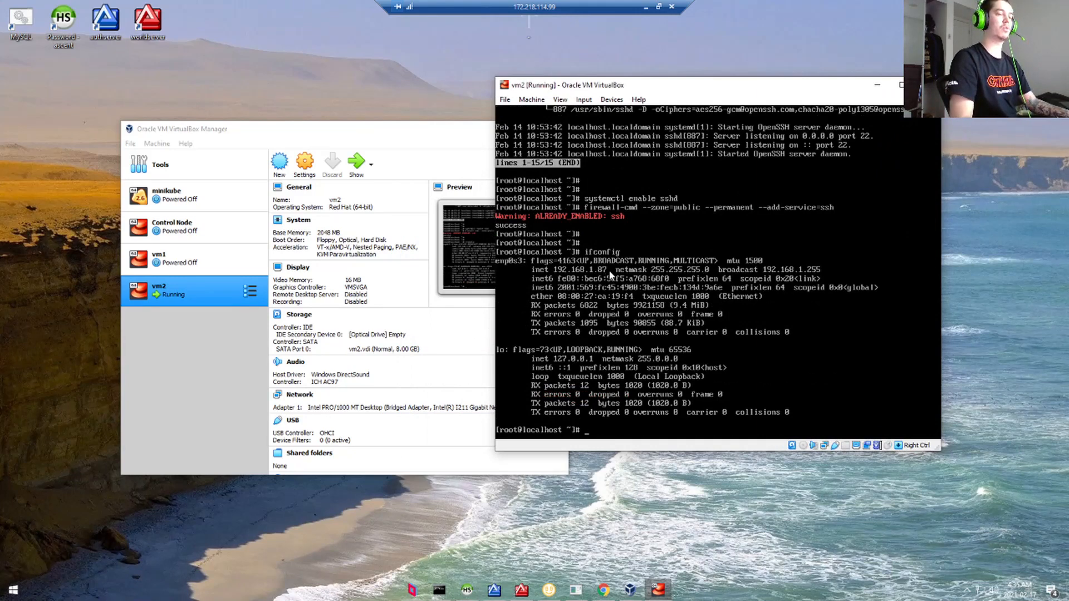
pyautogui.click(12, 589)
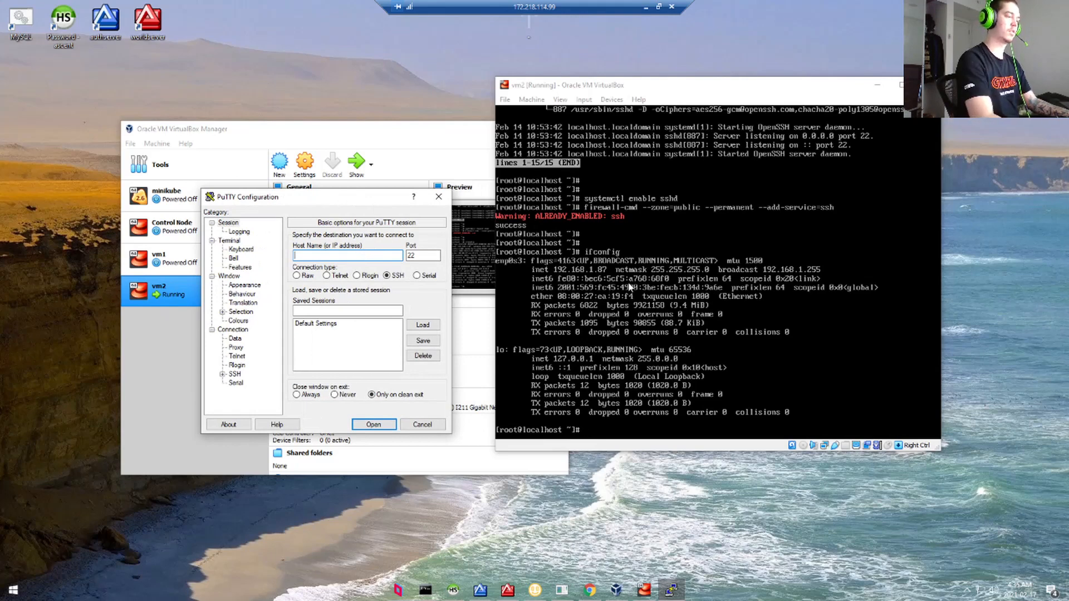
# - Connect PuTTY over SSH to 192.168.1.87 on port 22
pyautogui.write('192.168.1.87')
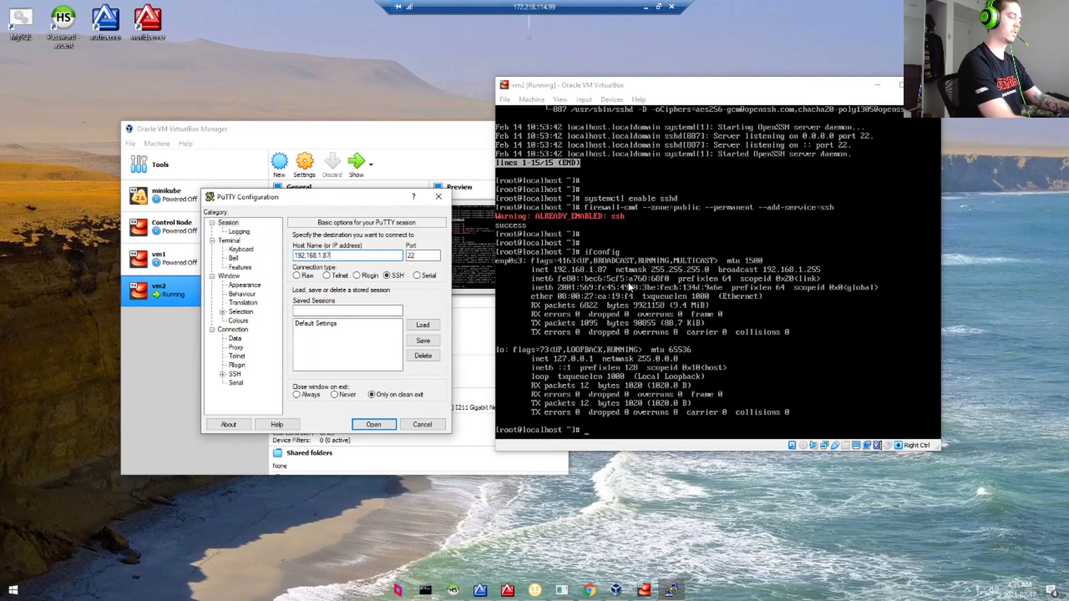
pyautogui.click(374, 425)
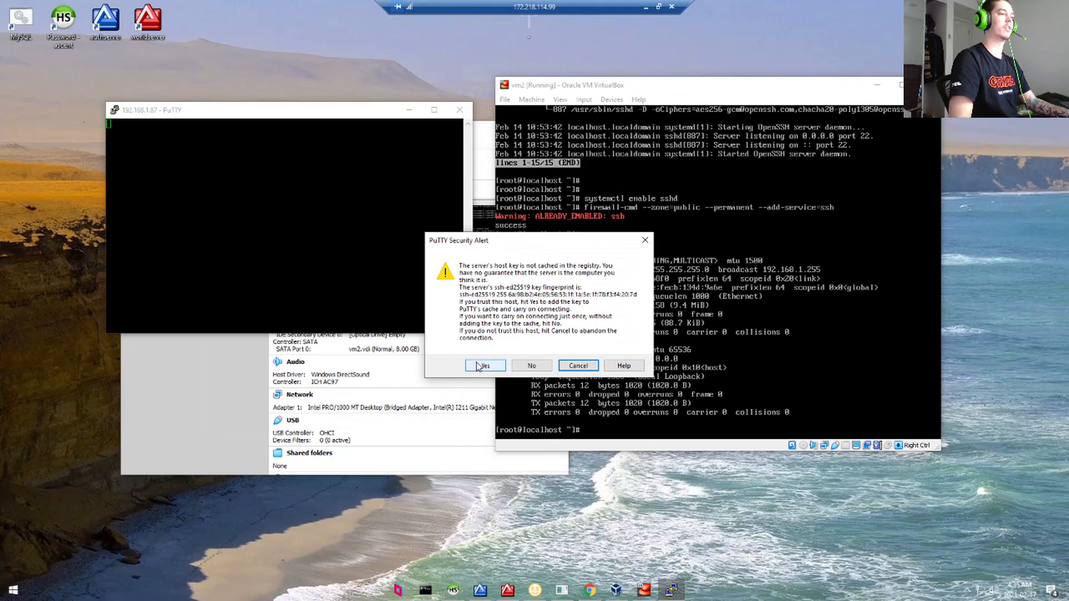
# - Accept the server's host key and log in to the VM as root with the password
pyautogui.click(484, 366)
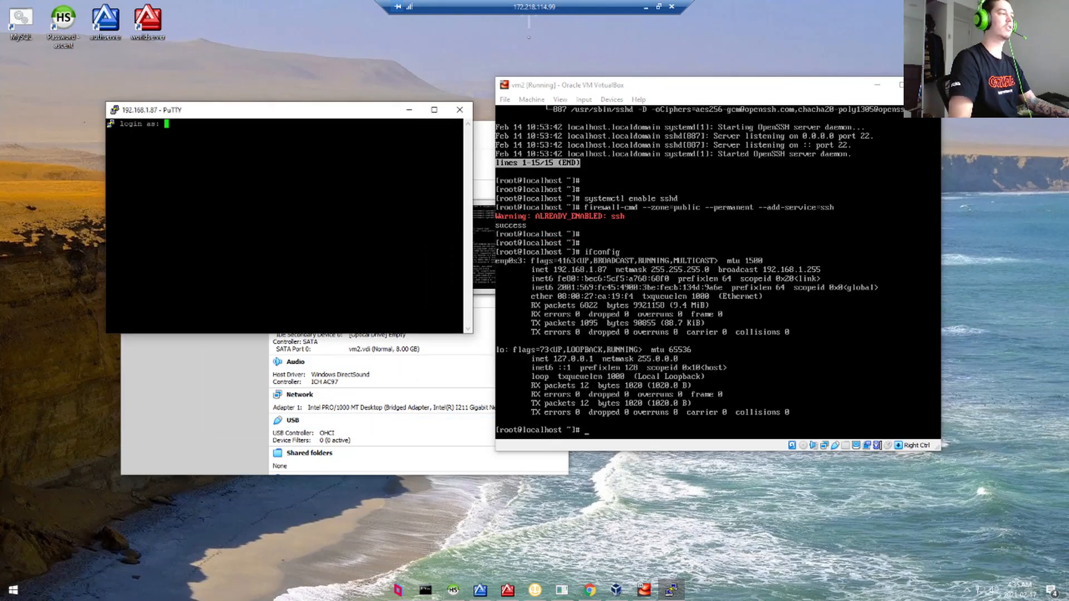
pyautogui.write('root')
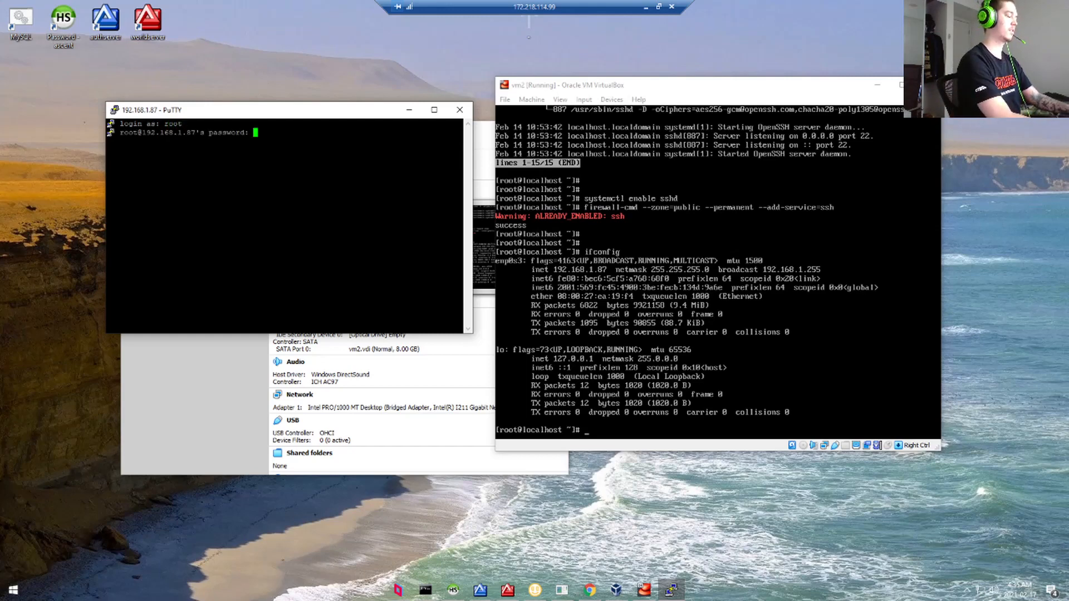
pyautogui.press('Return')
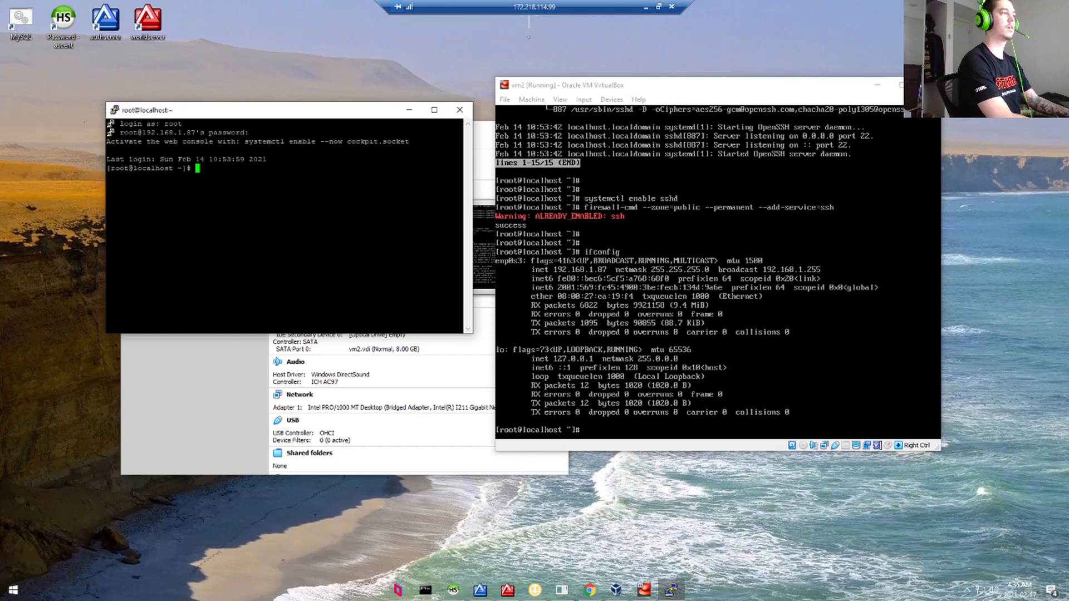
pyautogui.press('Return')
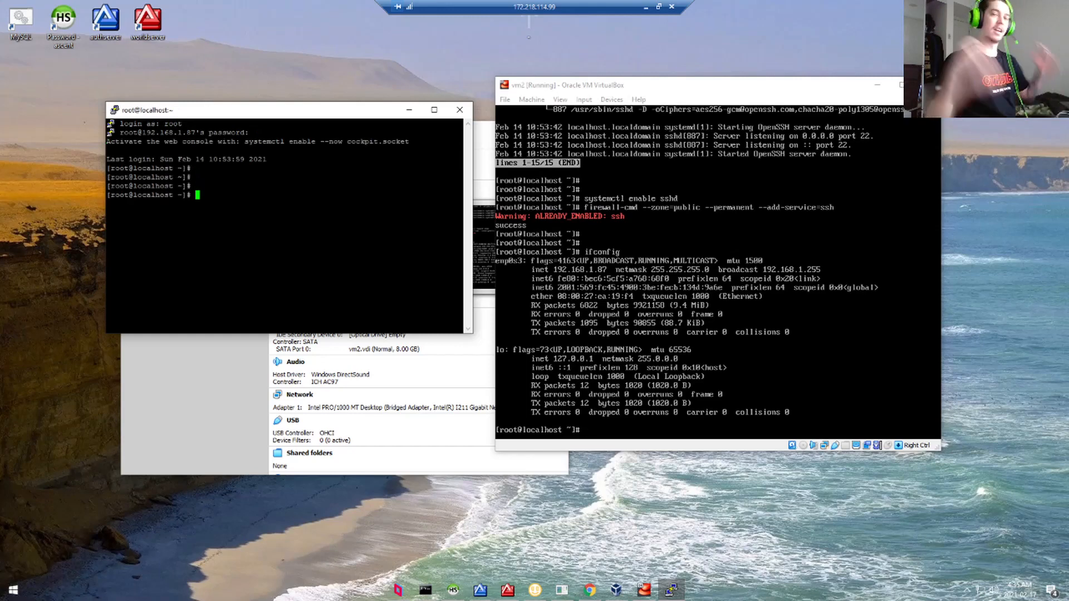